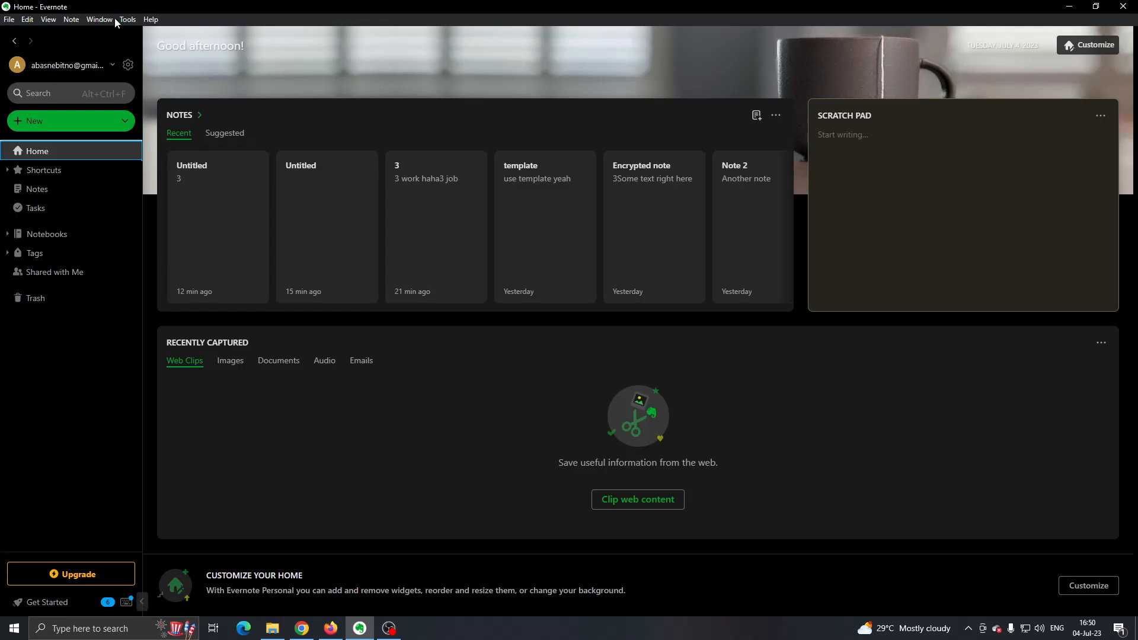
mouse_move(87, 19)
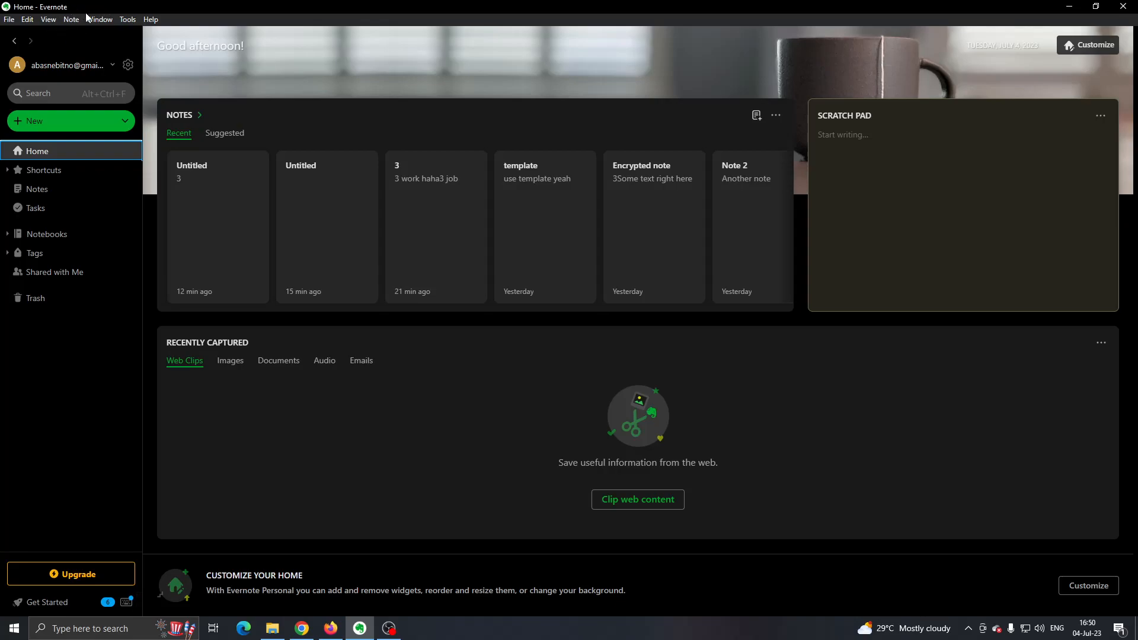
mouse_move(35, 46)
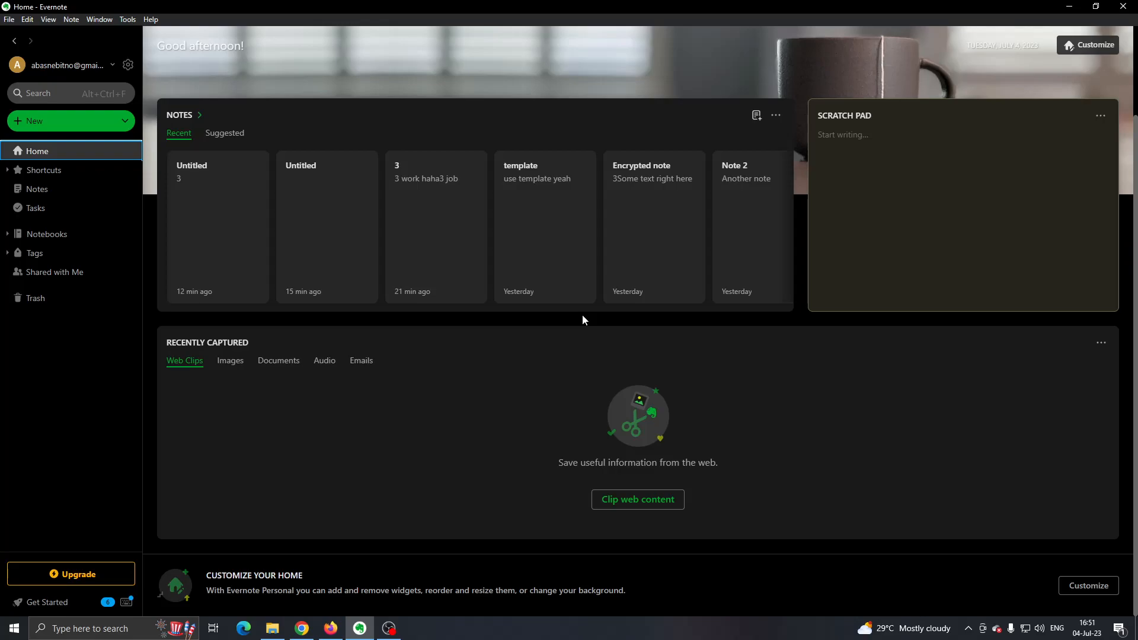
mouse_move(402, 20)
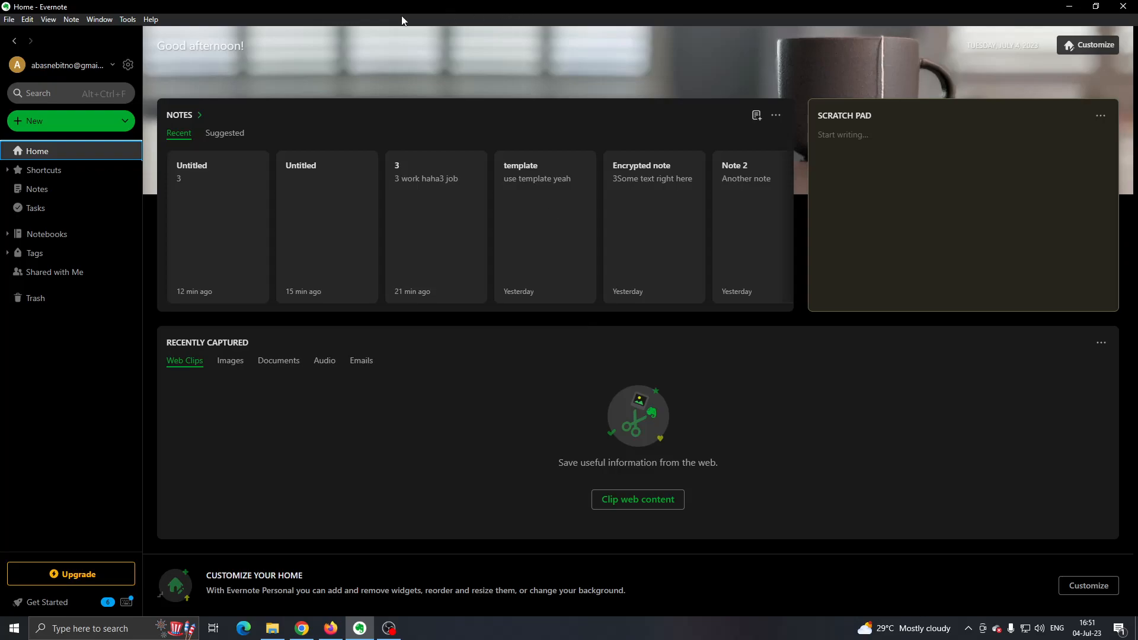
mouse_move(66, 47)
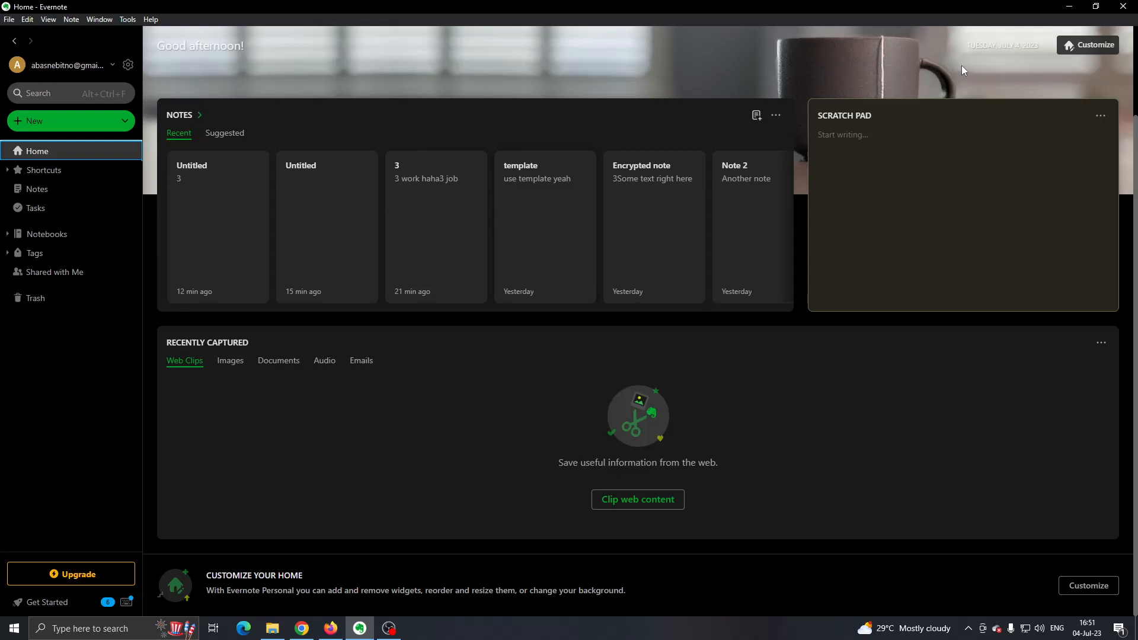
mouse_move(800, 359)
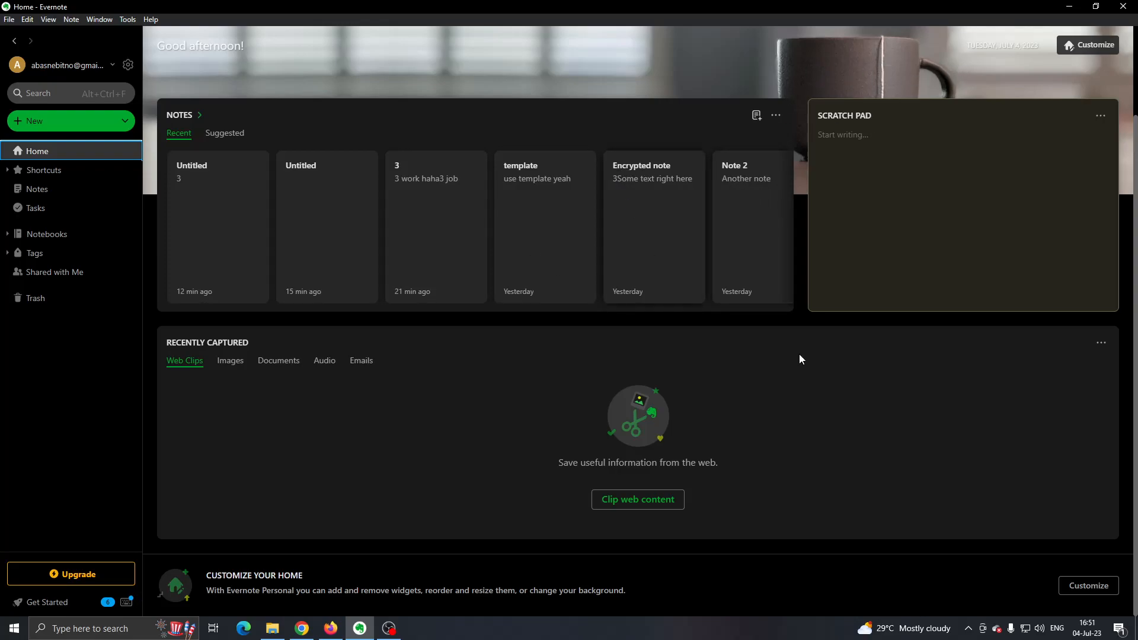
mouse_move(613, 426)
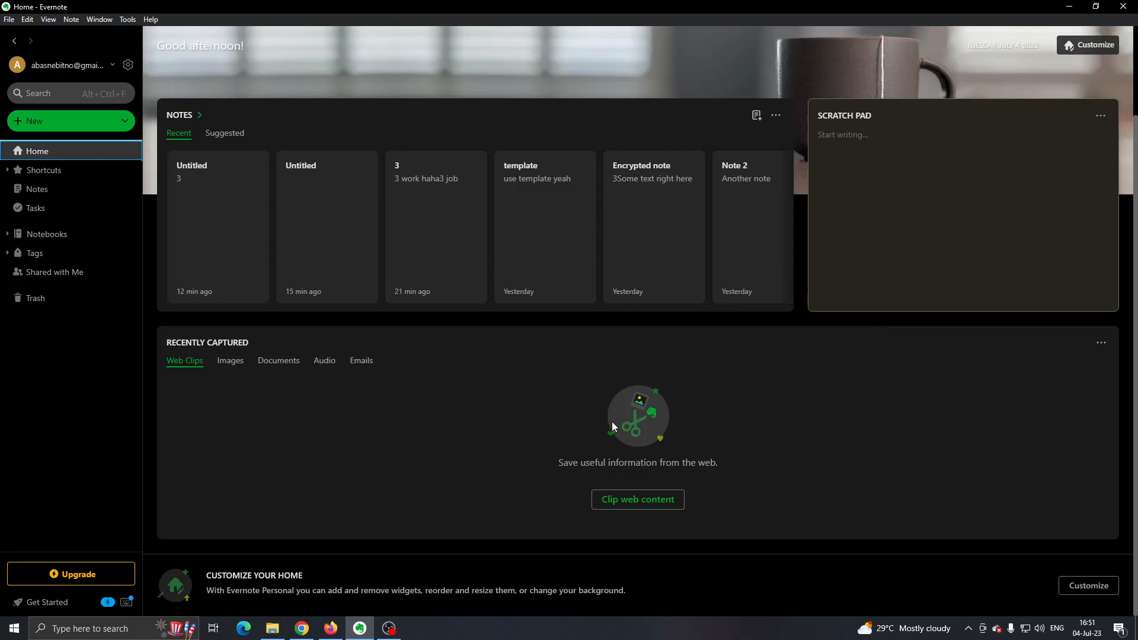
mouse_move(332, 415)
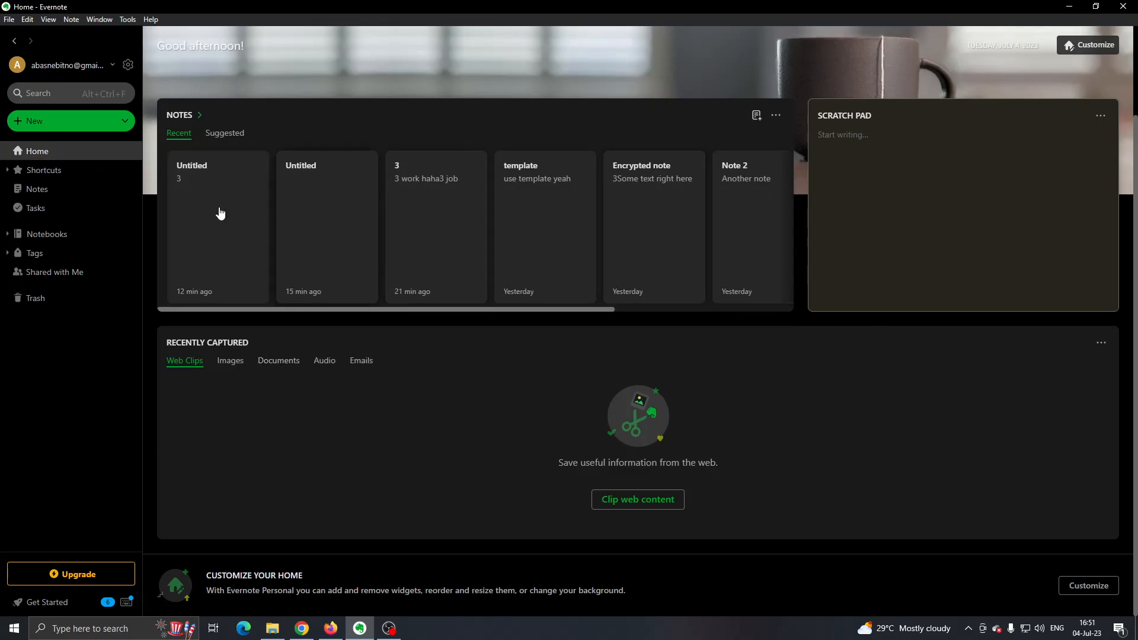
mouse_move(72, 181)
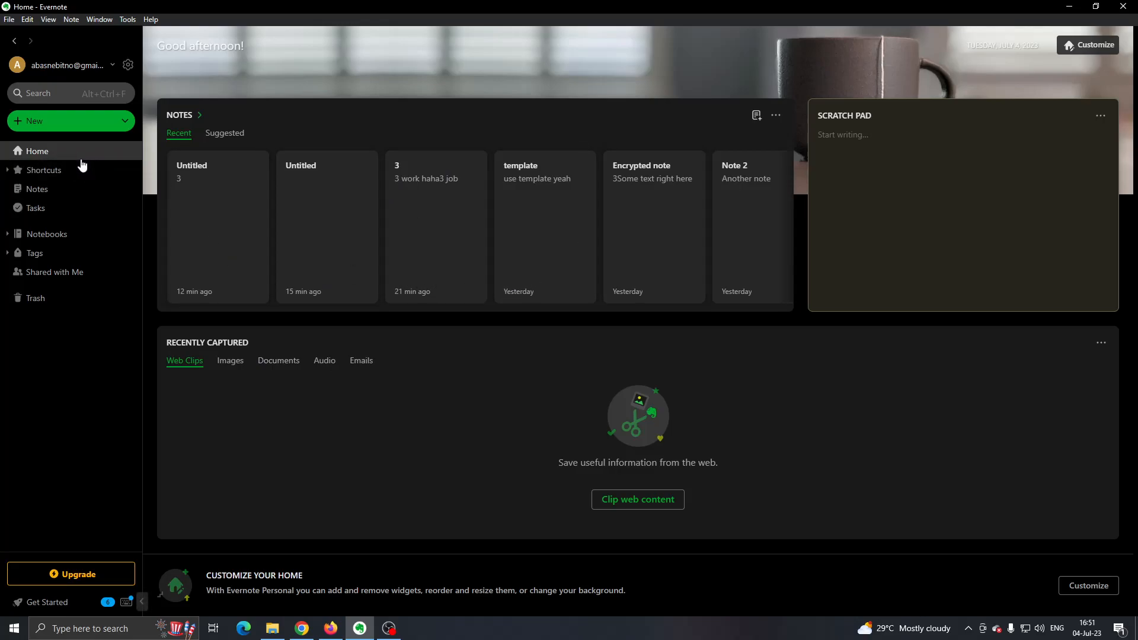
Switch from the Home dashboard to the Notes list showing all seven notes.
click(44, 169)
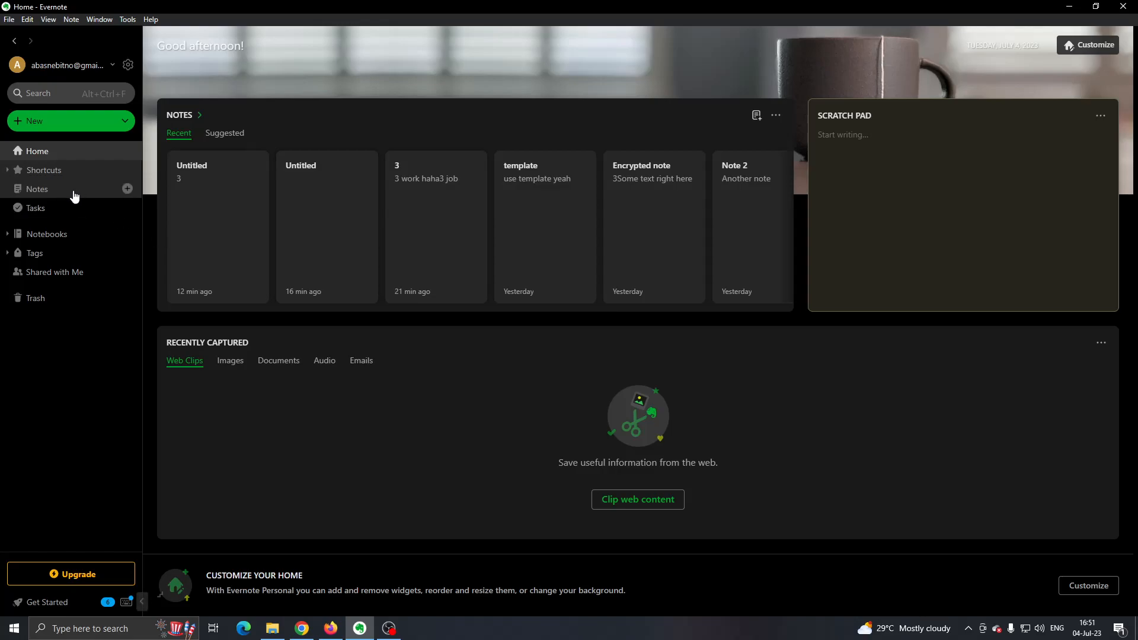
click(36, 190)
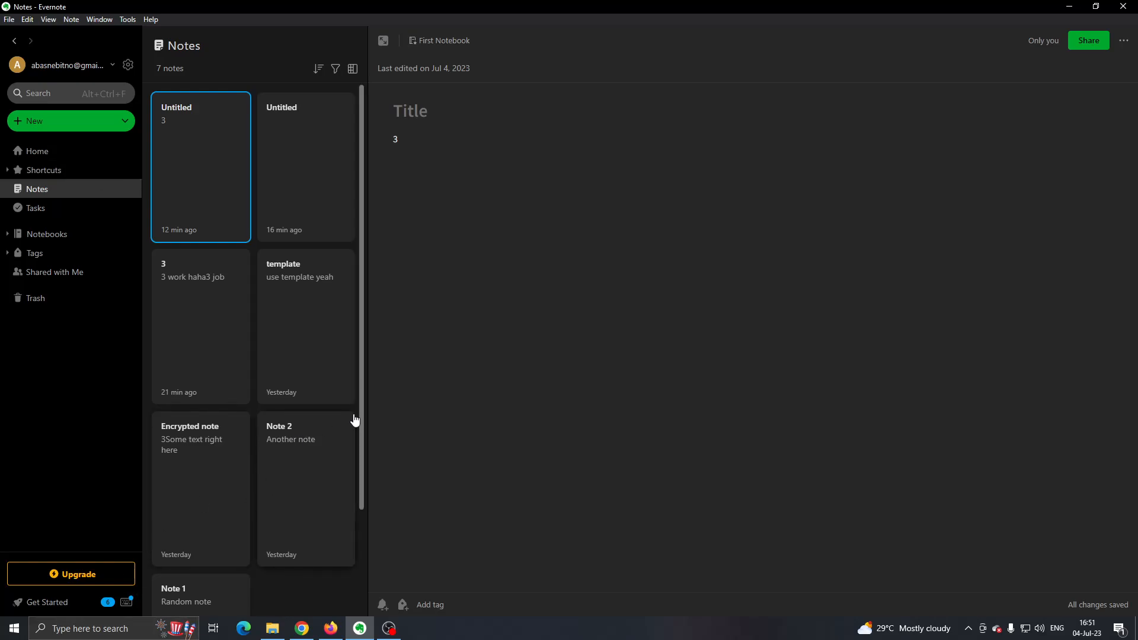
mouse_move(283, 196)
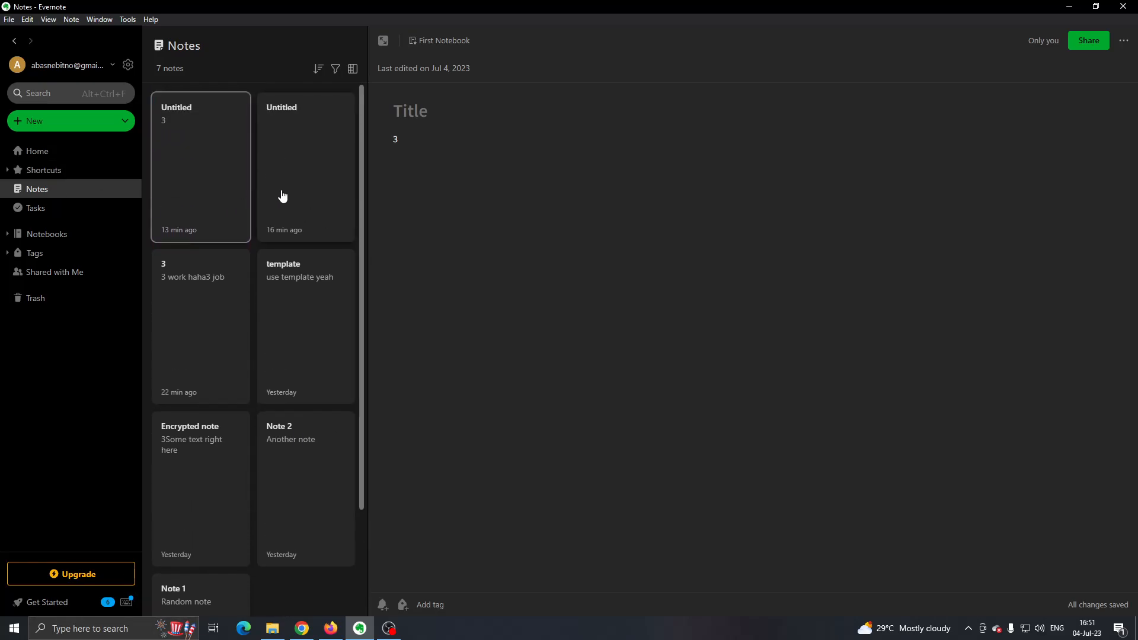
click(200, 167)
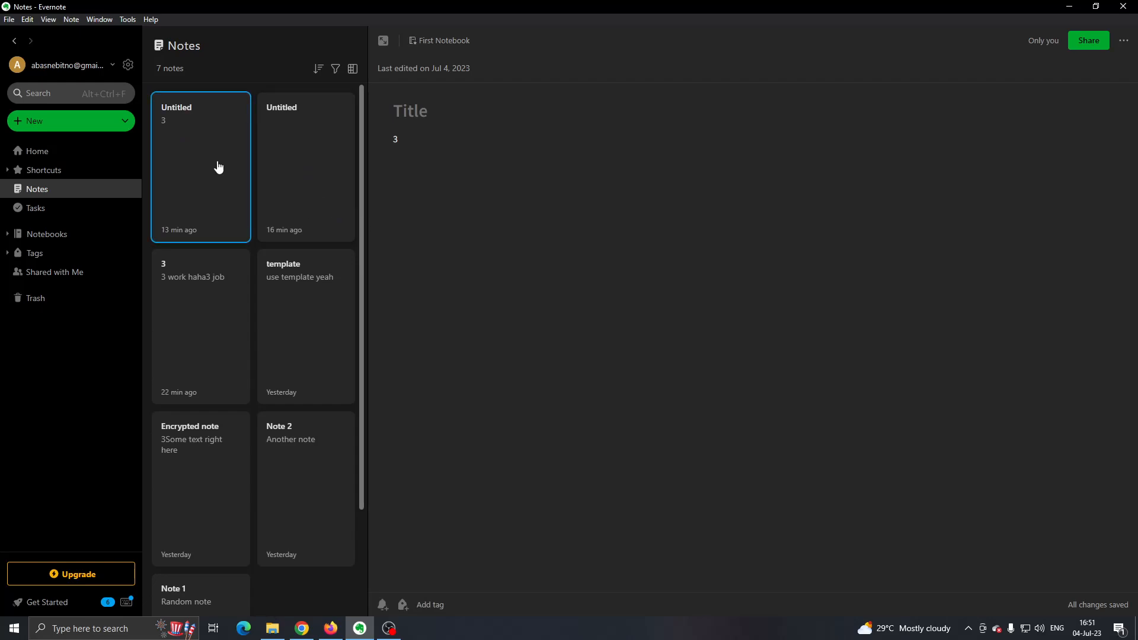
mouse_move(309, 194)
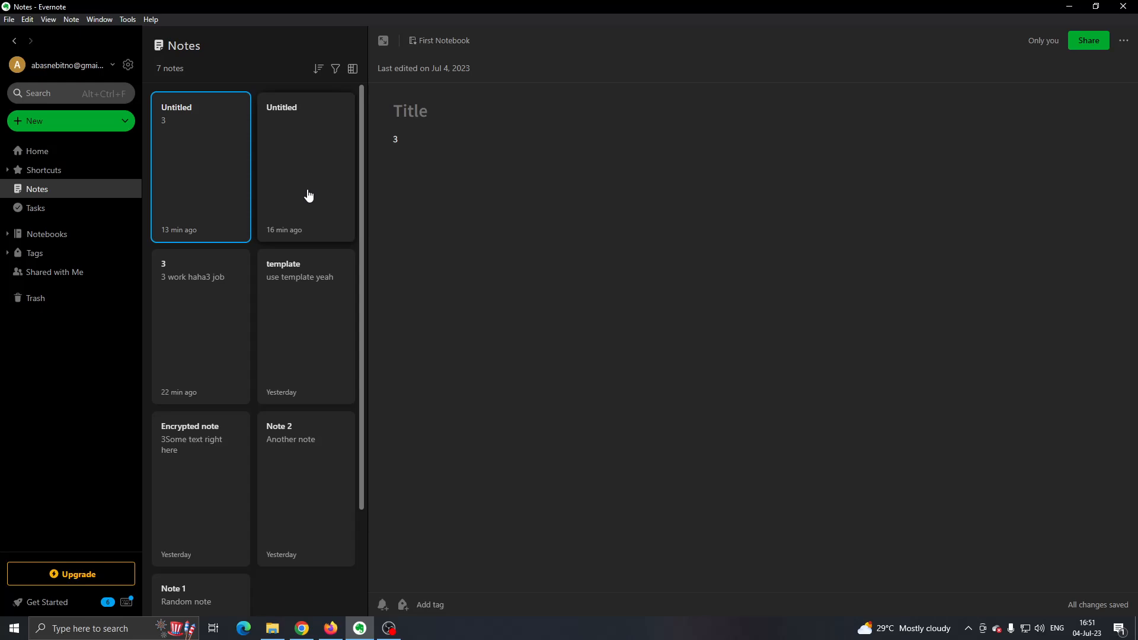
Extend the selection to Note 1 so all seven notes are selected.
click(200, 328)
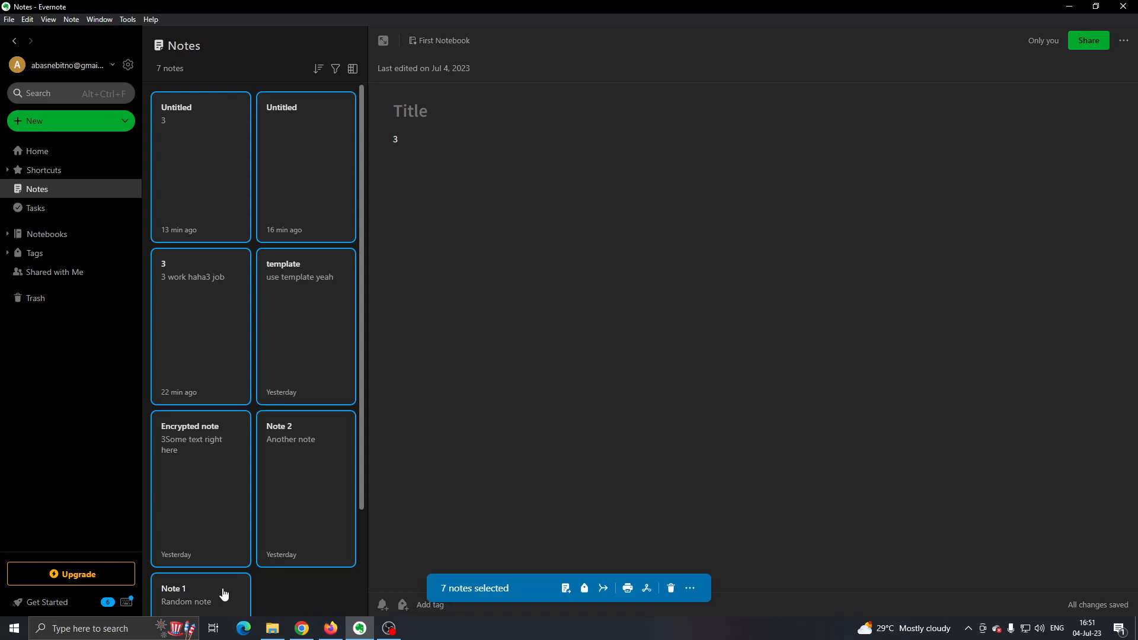
mouse_move(541, 527)
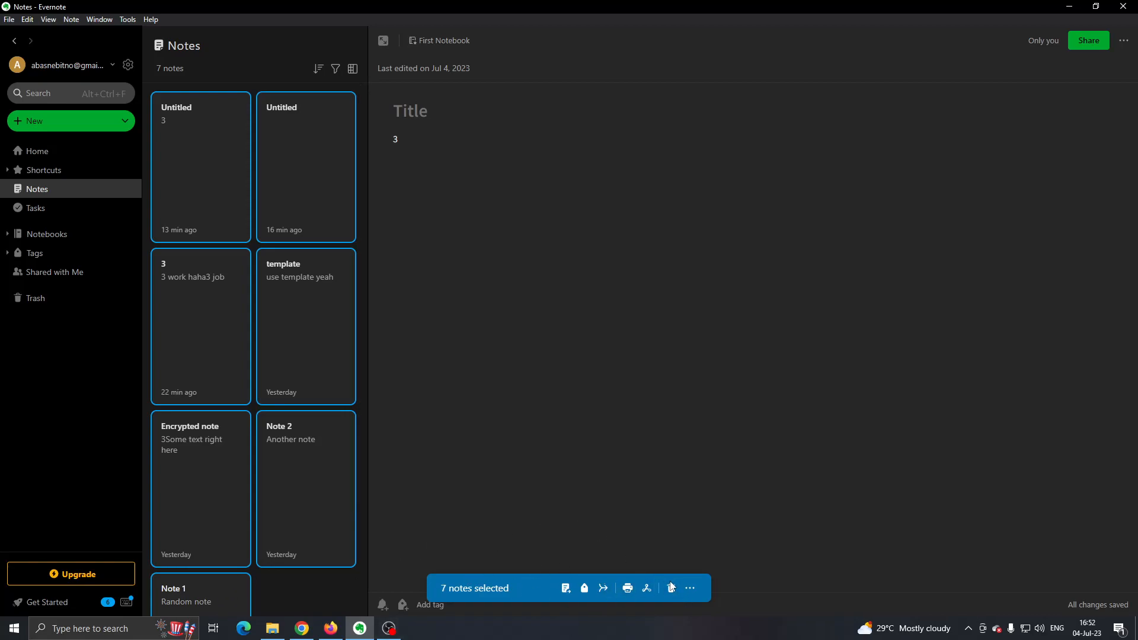
mouse_move(646, 590)
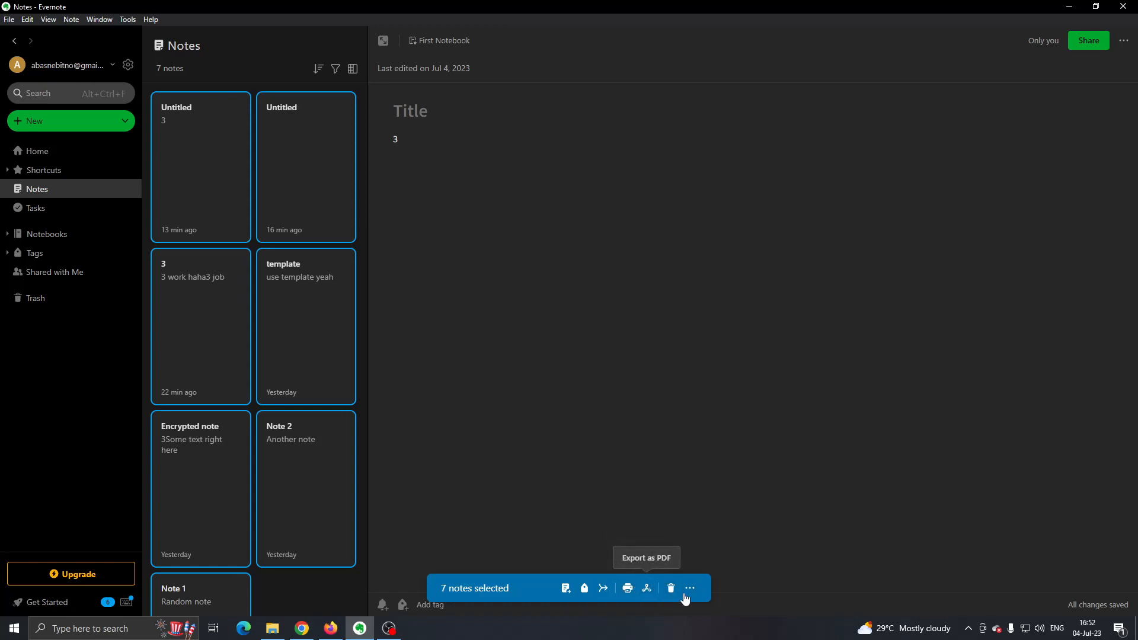
mouse_move(690, 589)
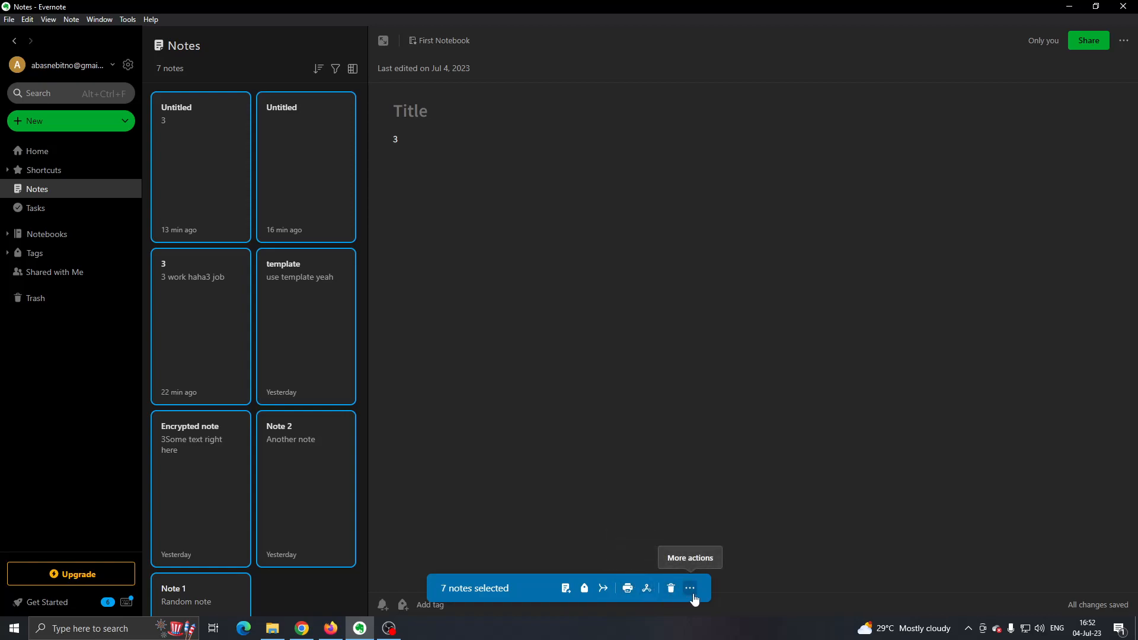
Export the seven notes in ENEX format, then cancel the Save As window.
click(691, 588)
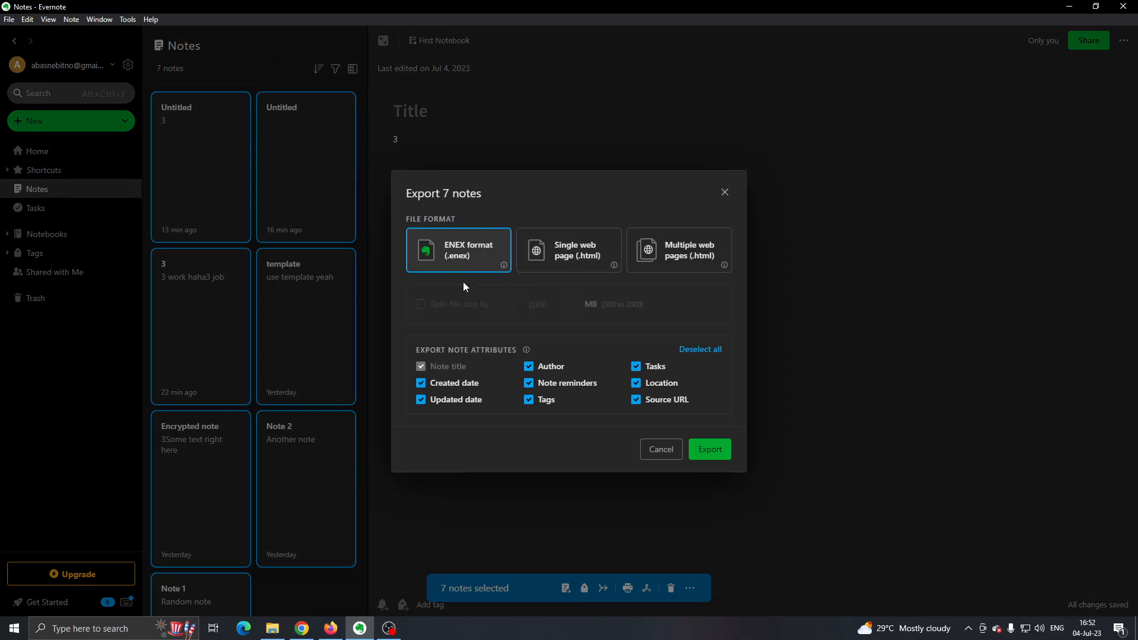
mouse_move(492, 258)
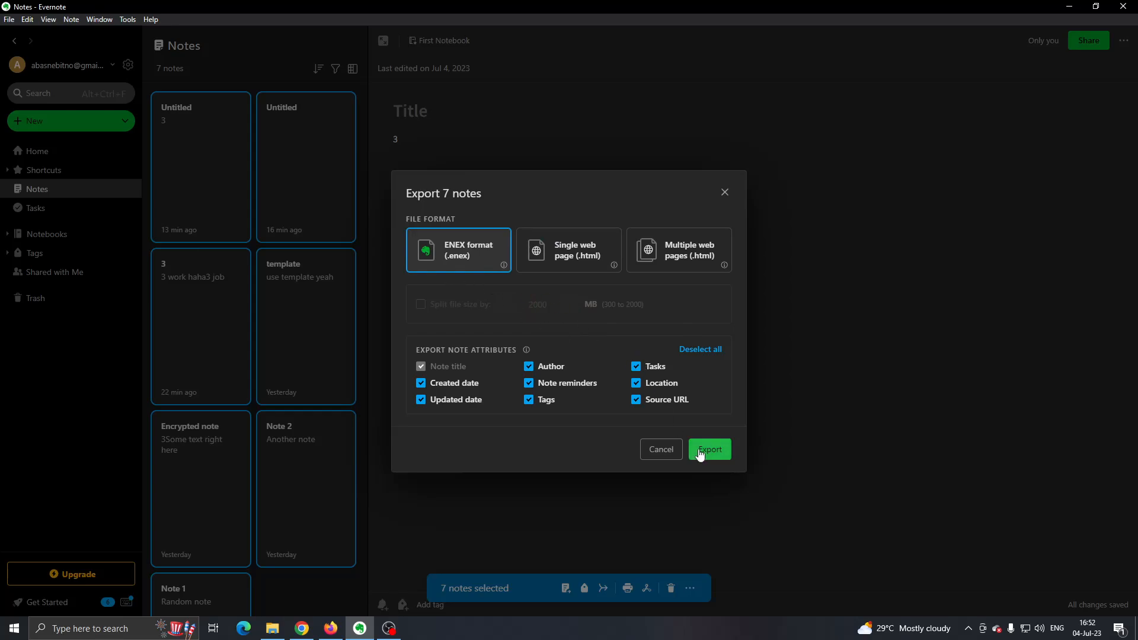
click(709, 448)
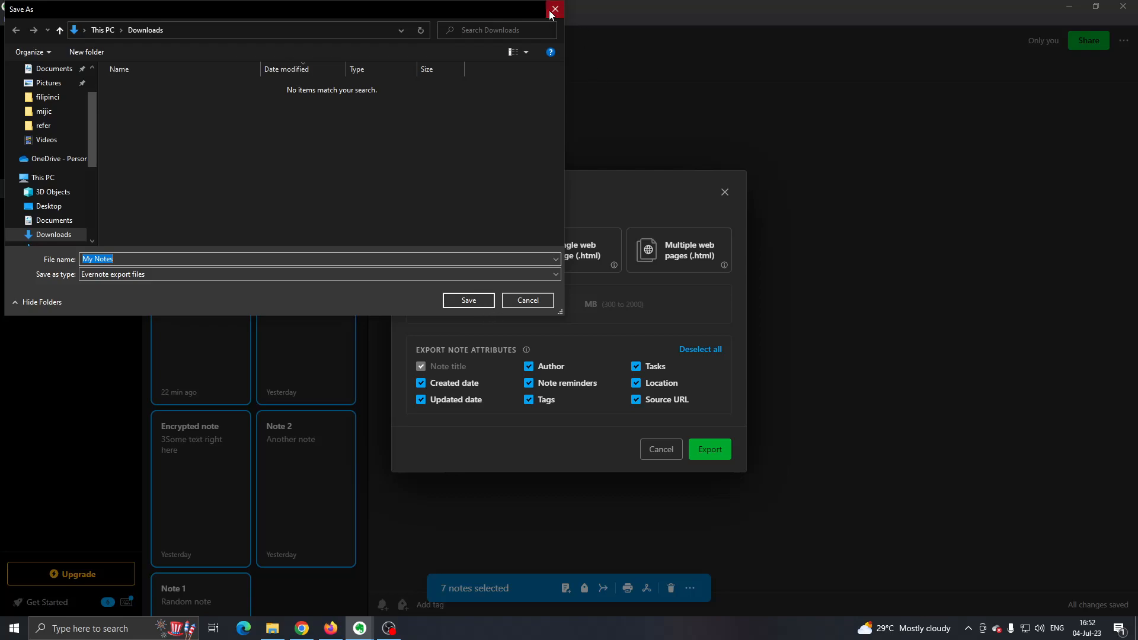
click(554, 9)
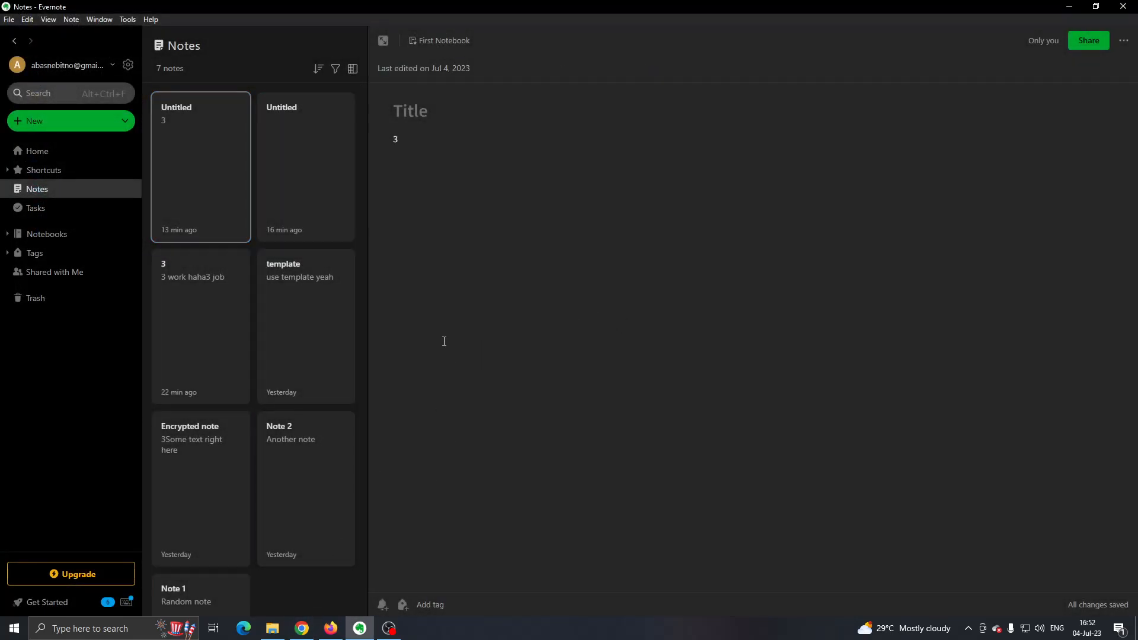
click(8, 19)
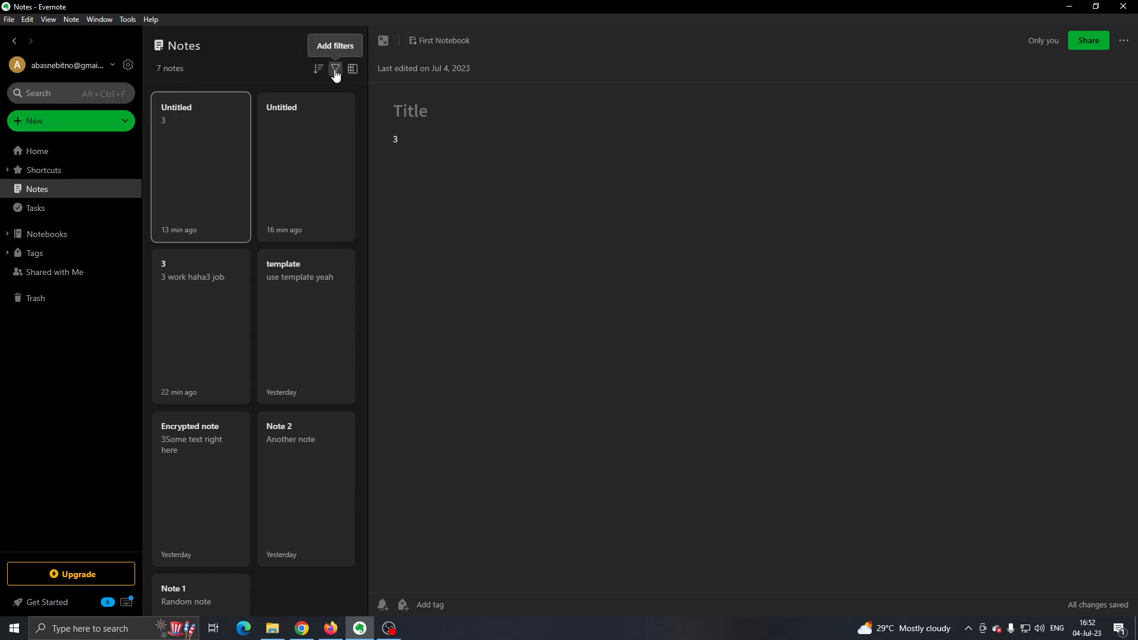
mouse_move(318, 69)
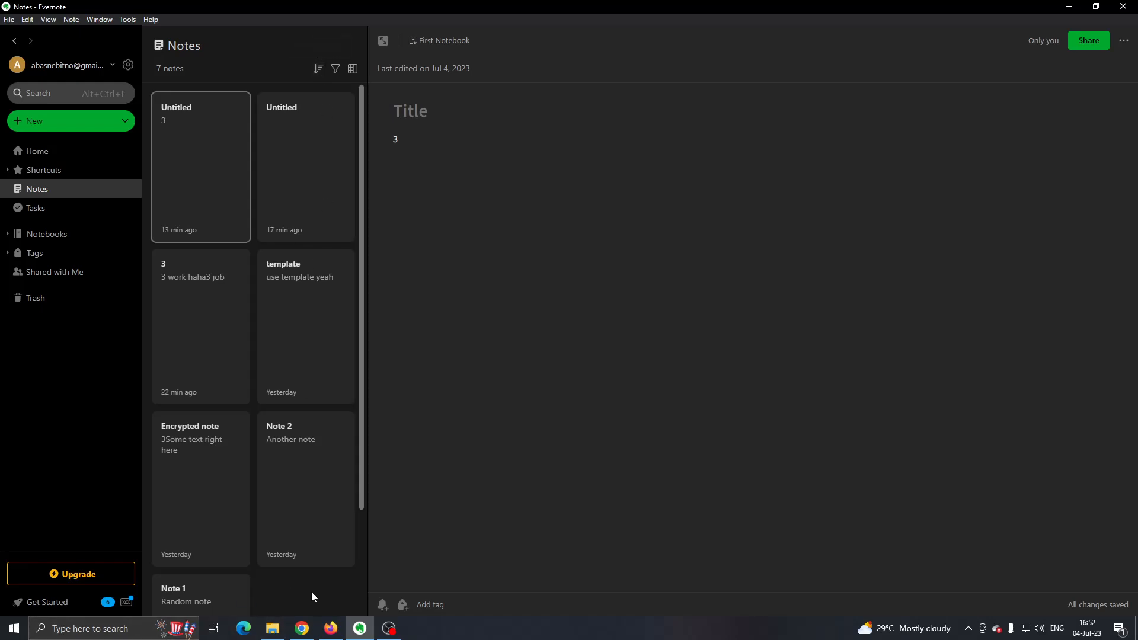
mouse_move(321, 602)
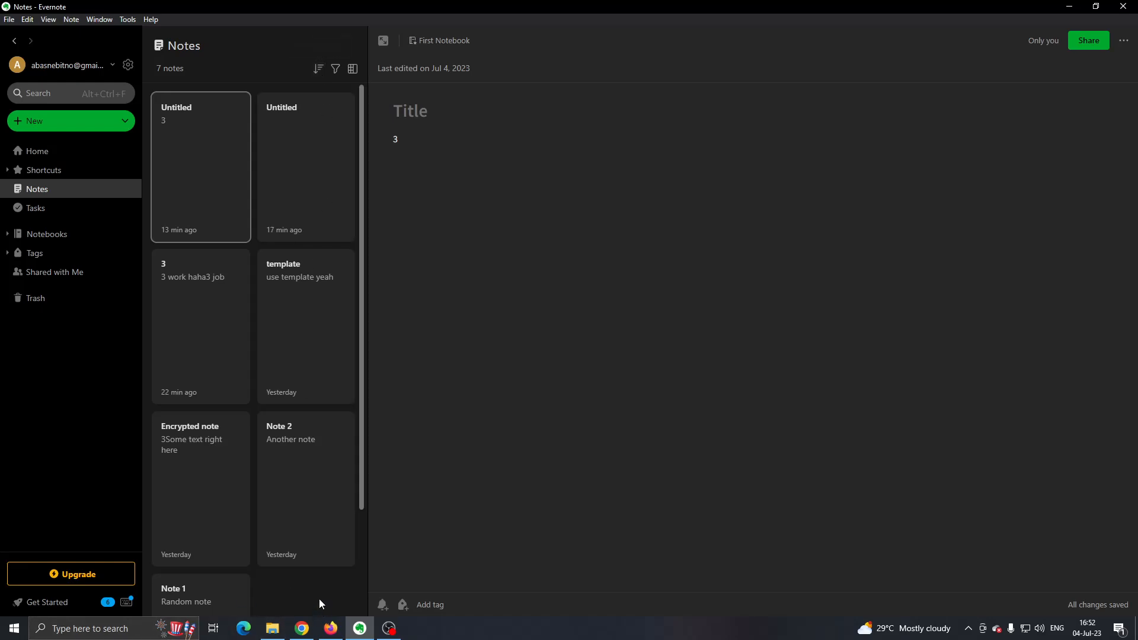